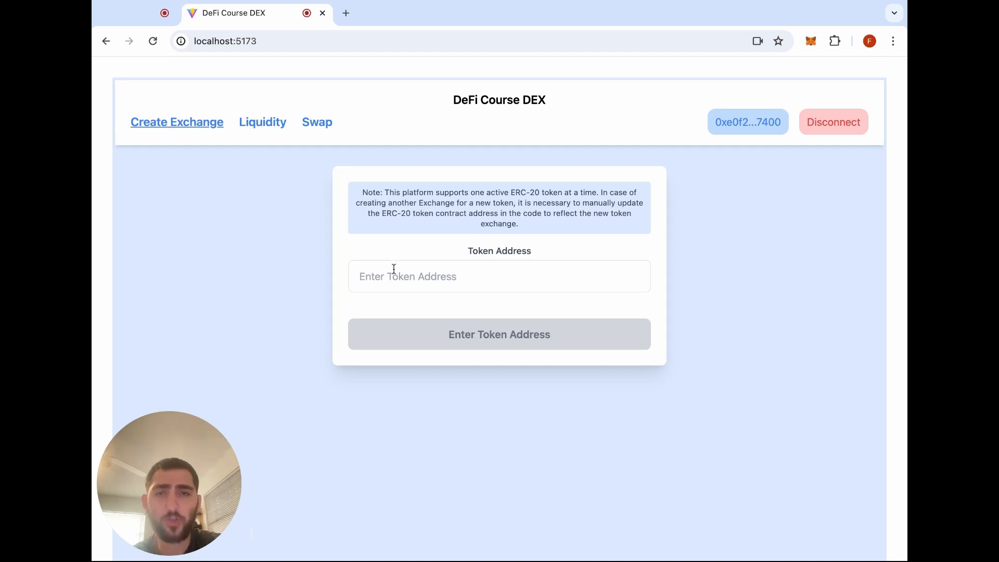
# - Enter the ERC-20 token address to create its exchange contract
pyautogui.click(498, 276)
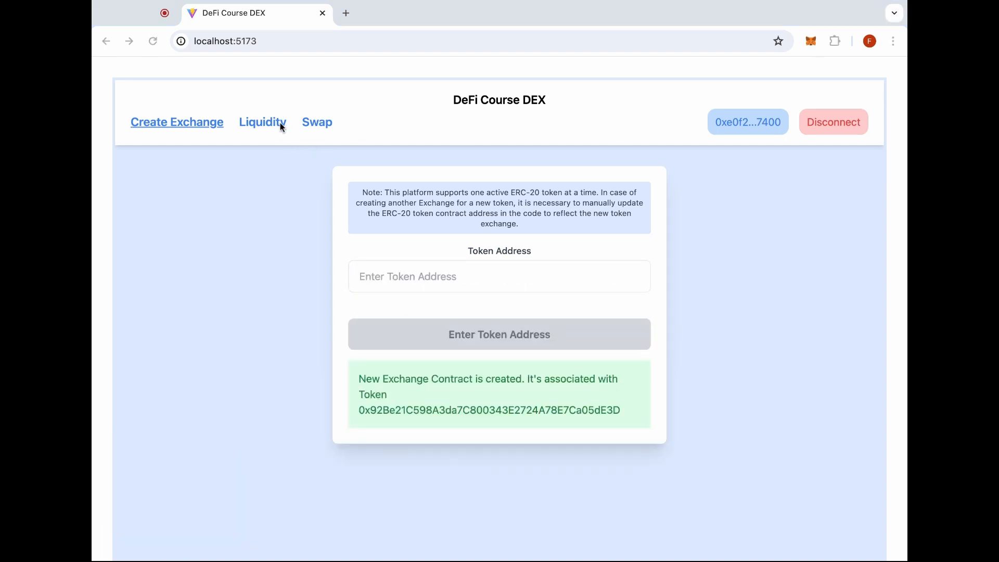
# - Deposit .1 ETH and 9000 MyToken into the pool, receiving a 0.10000 LP position
pyautogui.click(262, 121)
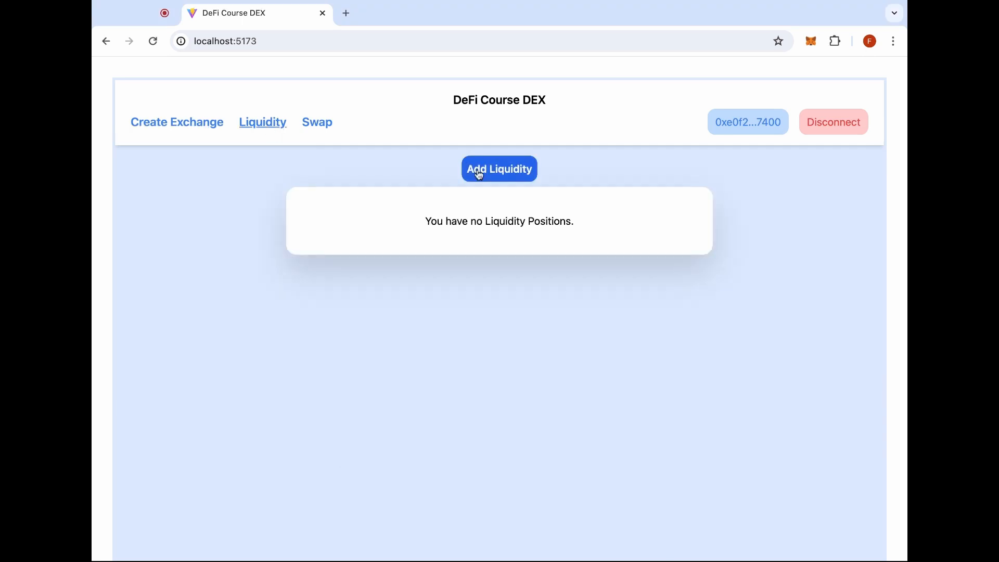
pyautogui.click(498, 169)
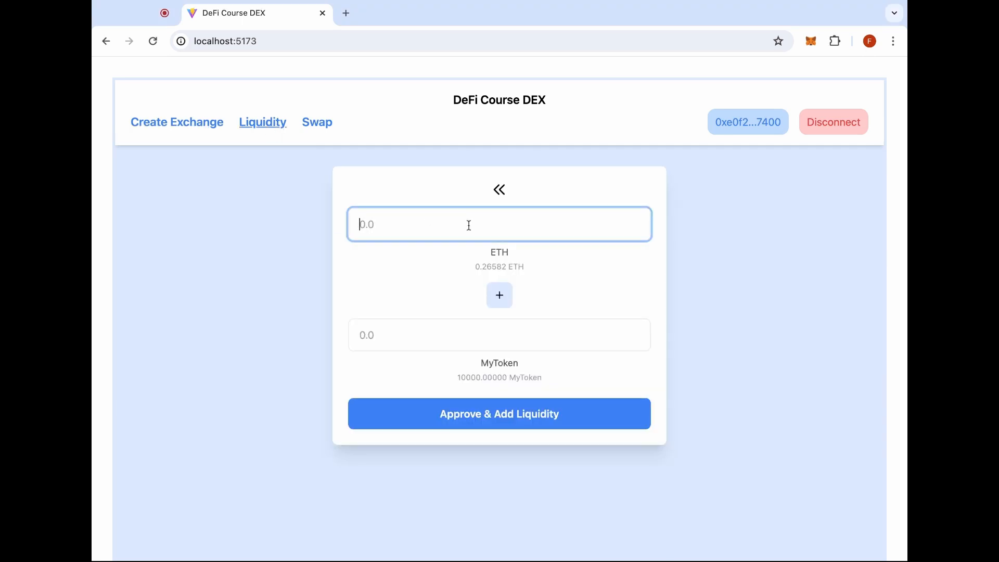
pyautogui.write('.1')
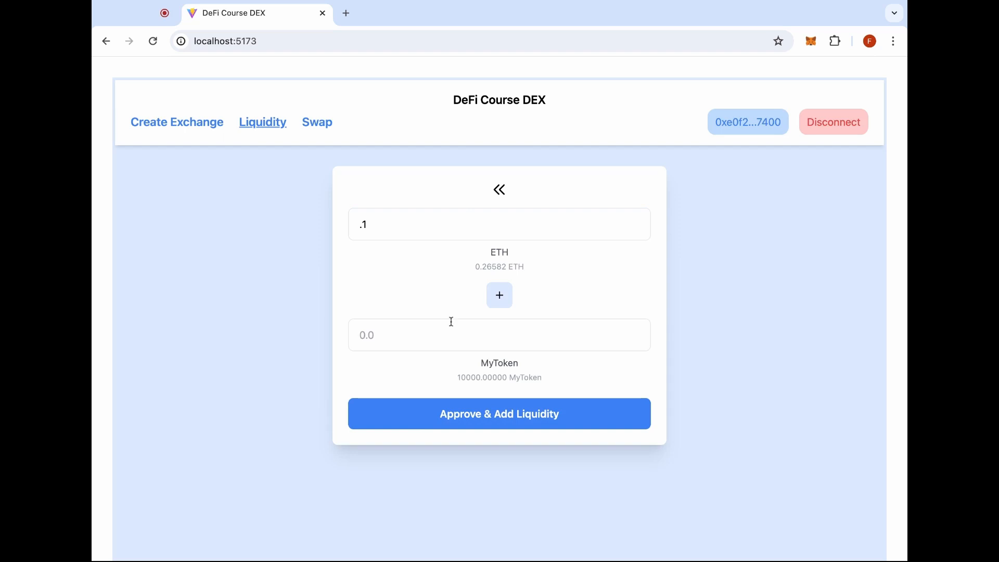
pyautogui.click(498, 334)
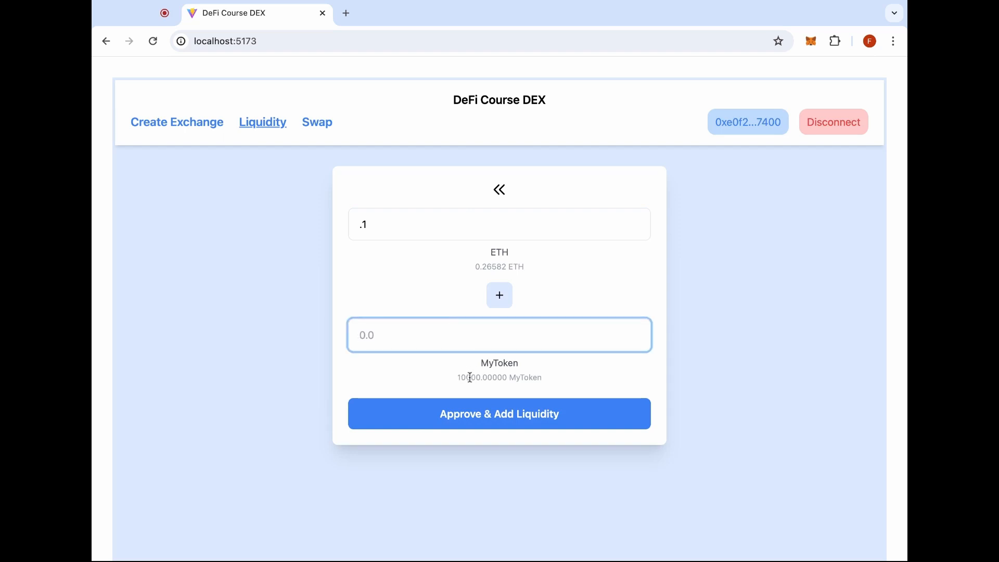
pyautogui.write('9')
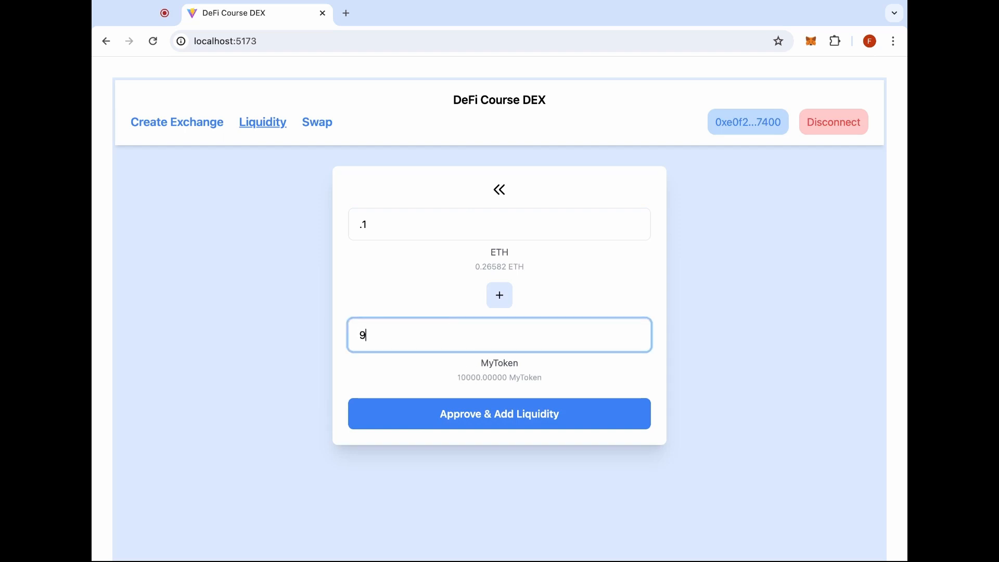
pyautogui.write('000')
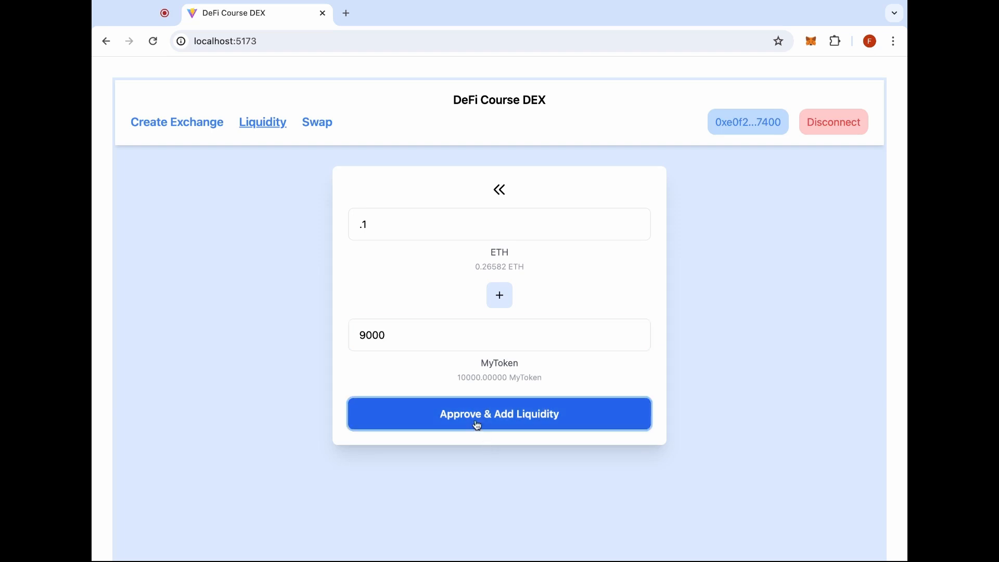
pyautogui.click(498, 413)
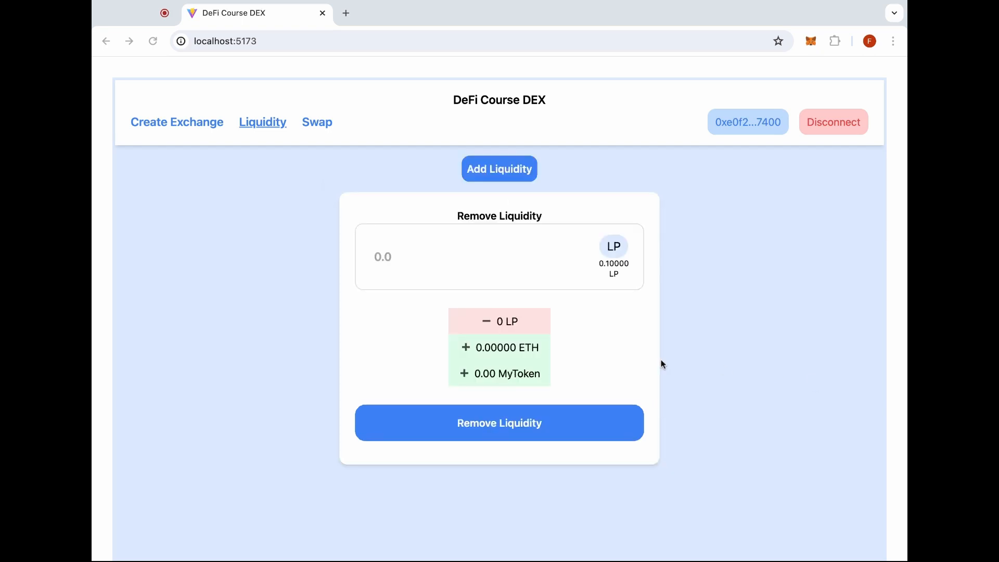
pyautogui.moveTo(635, 323)
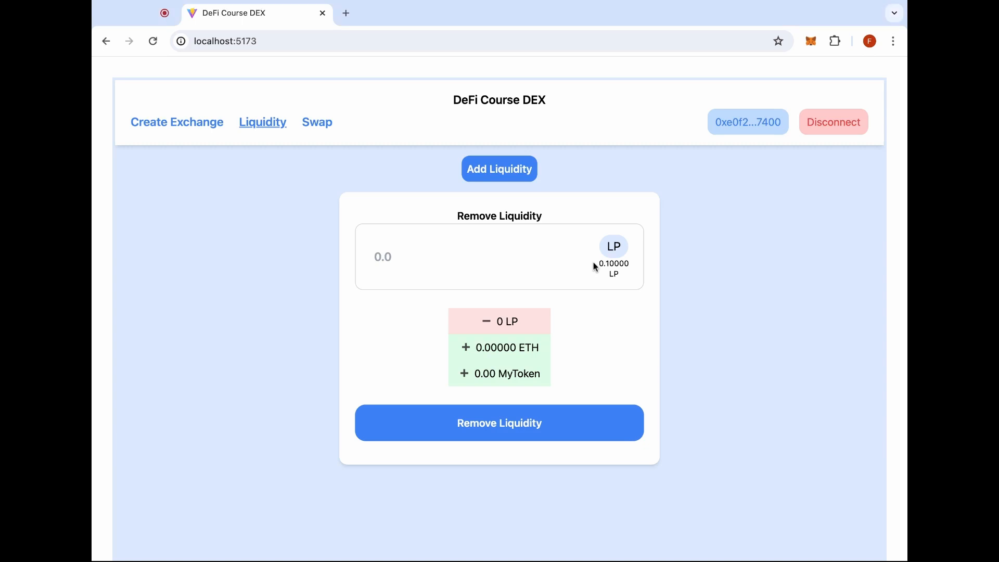
pyautogui.moveTo(310, 139)
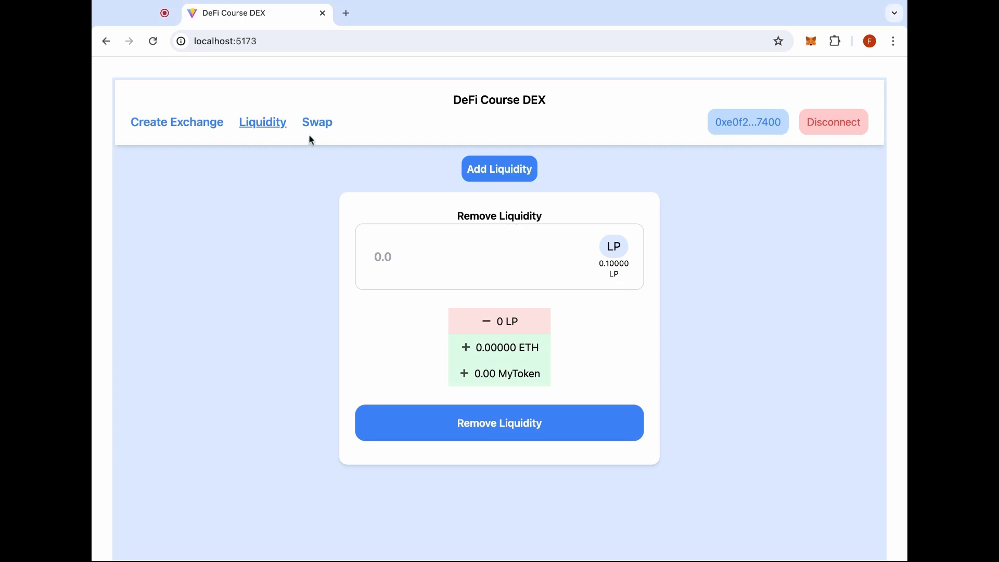
# - Swap .01 ETH for about 897.57 MyToken, raising the balance to 1815.94980
pyautogui.click(316, 121)
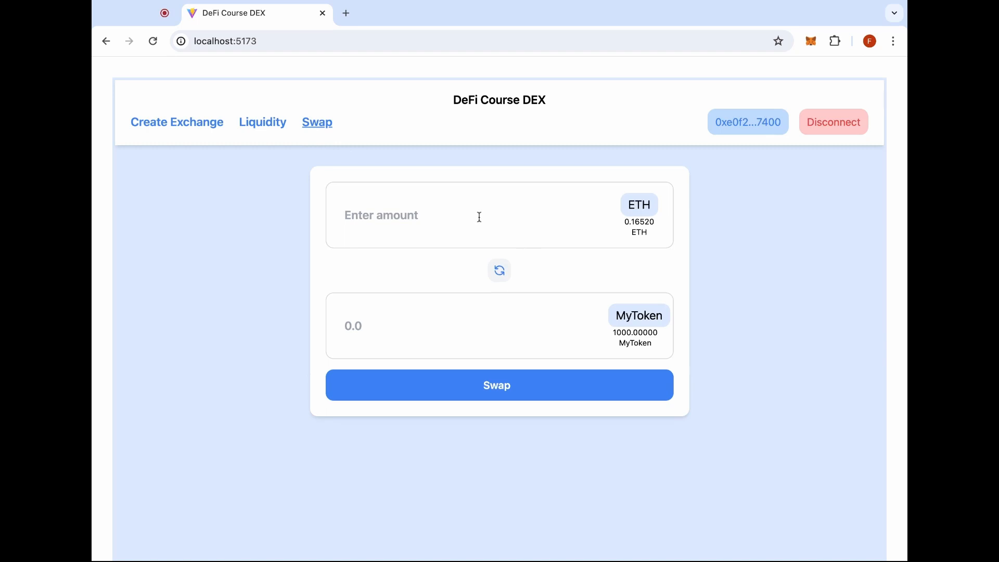
pyautogui.write('.01')
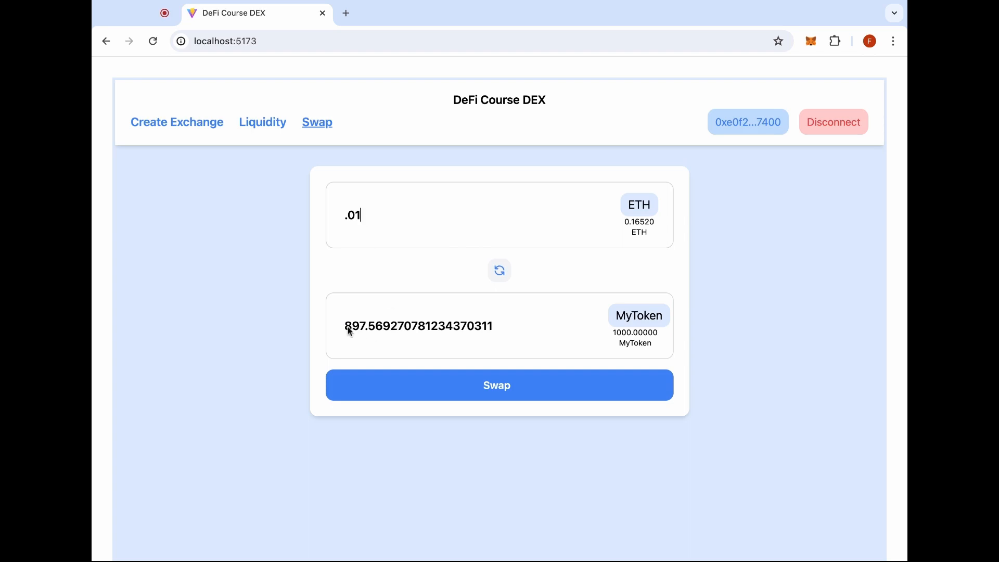
pyautogui.moveTo(411, 333)
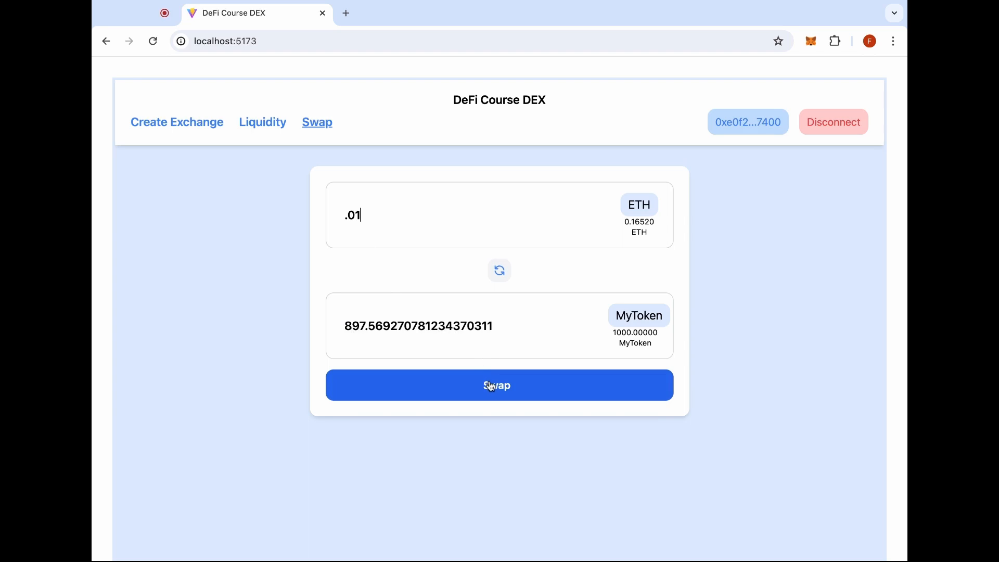
pyautogui.click(498, 385)
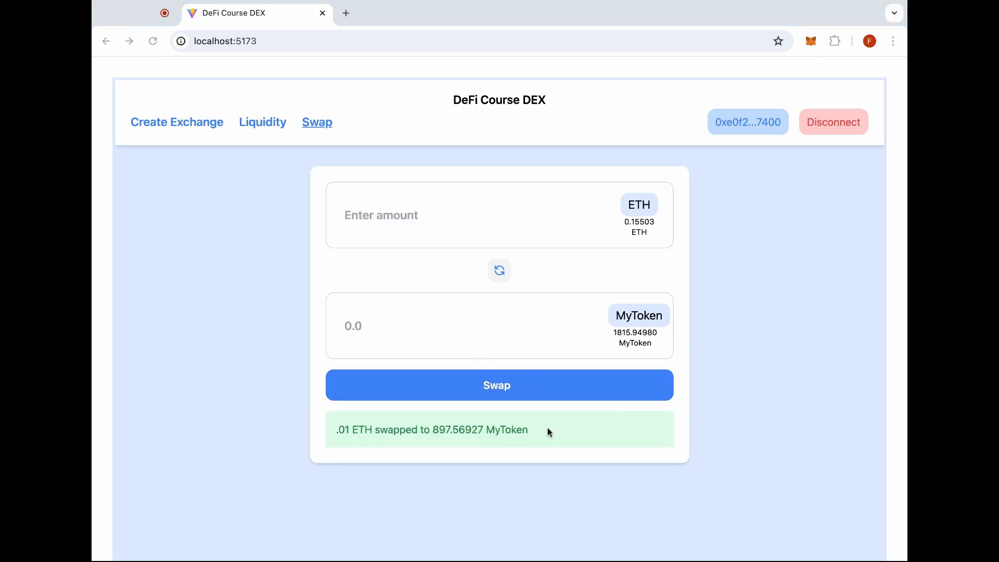
pyautogui.moveTo(510, 178)
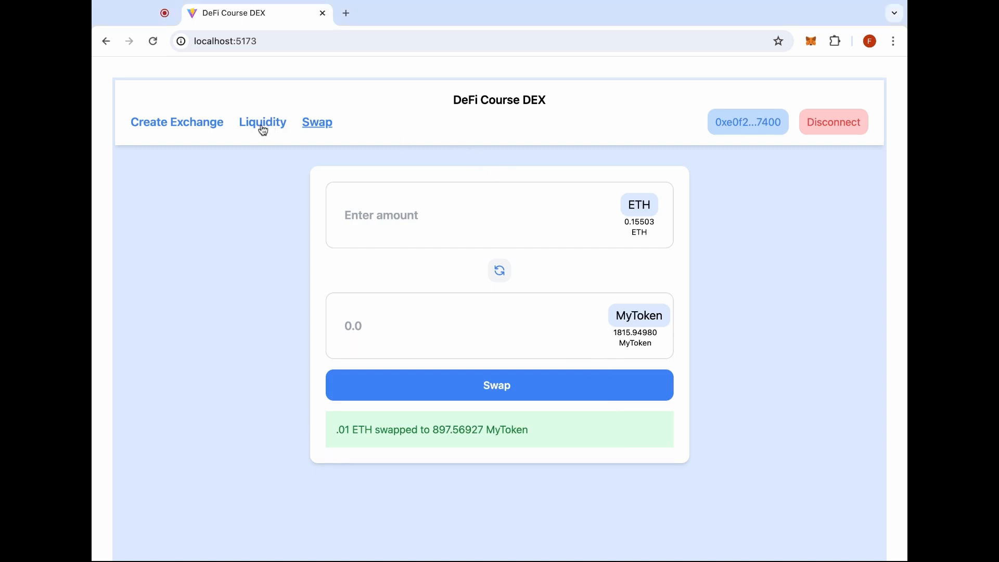
# - Withdraw the entire .1 LP position, leaving no liquidity positions
pyautogui.click(262, 122)
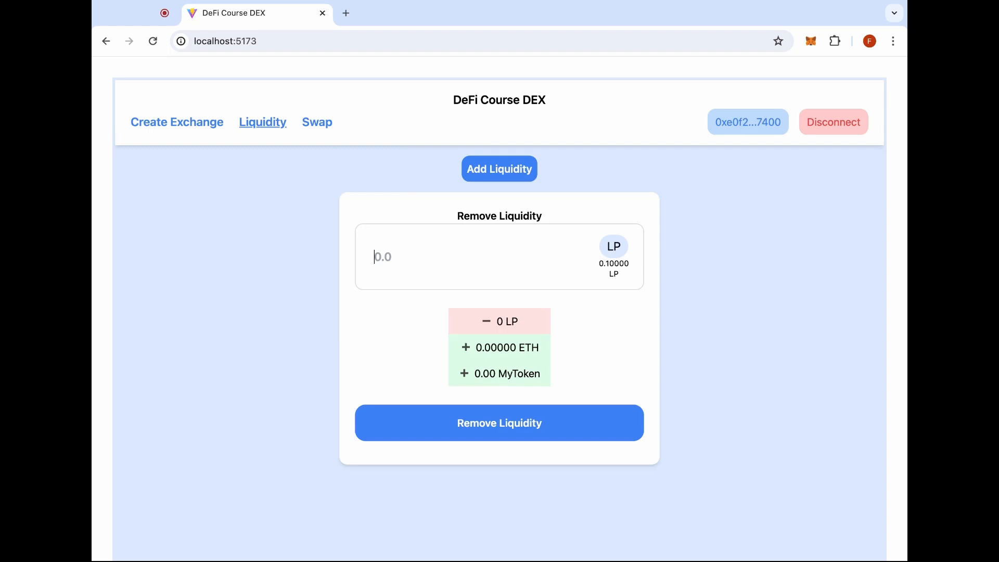
pyautogui.click(498, 422)
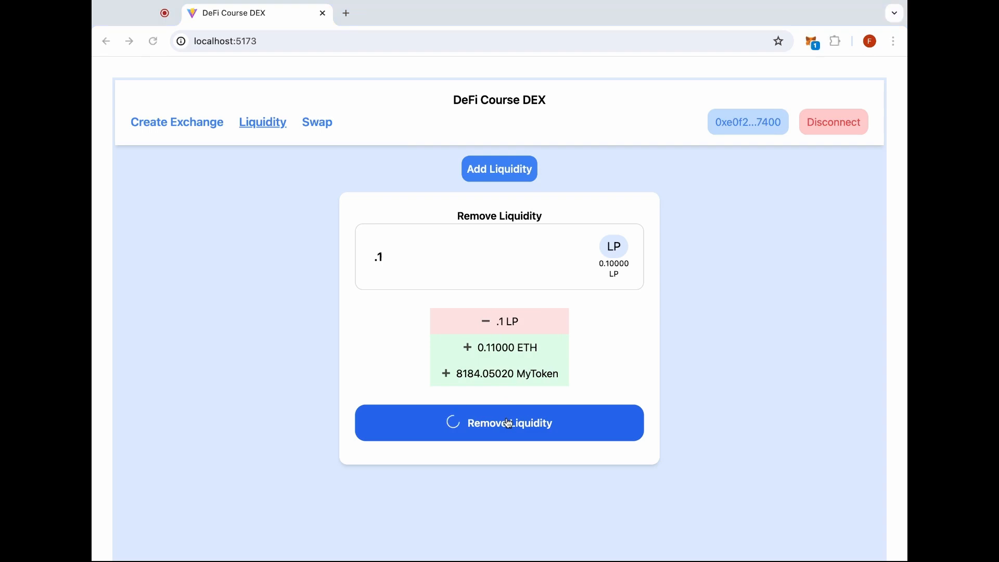
pyautogui.click(498, 423)
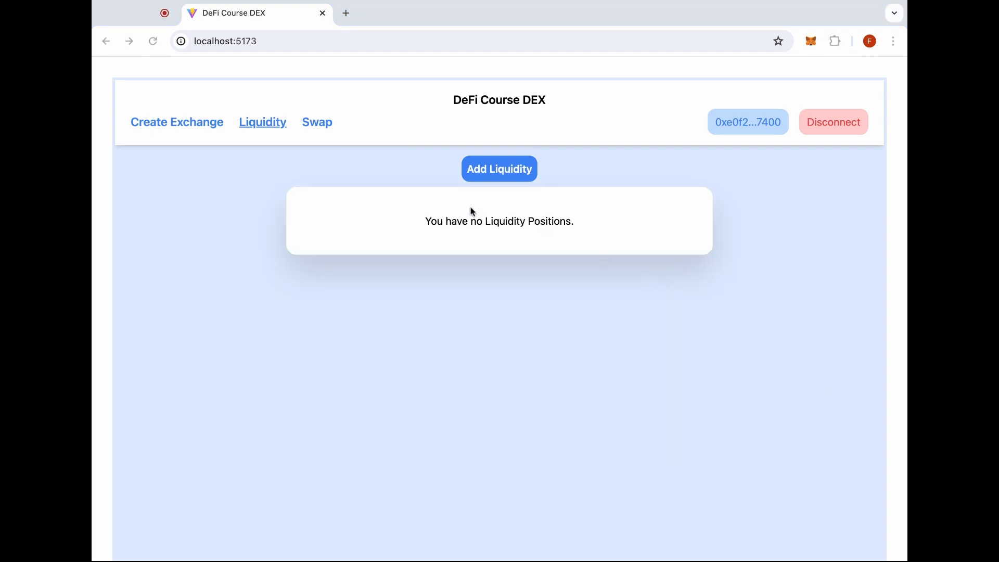
pyautogui.moveTo(350, 138)
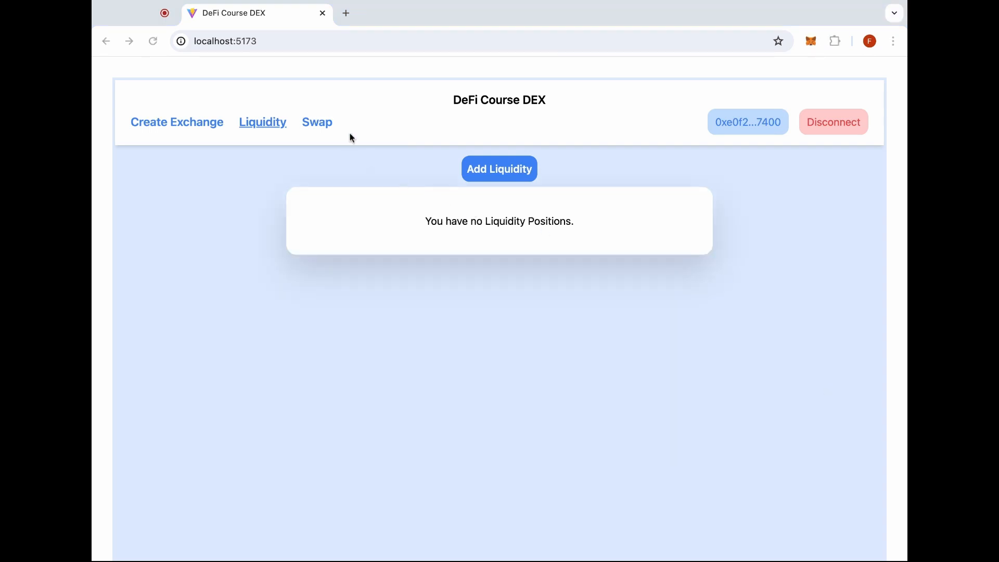